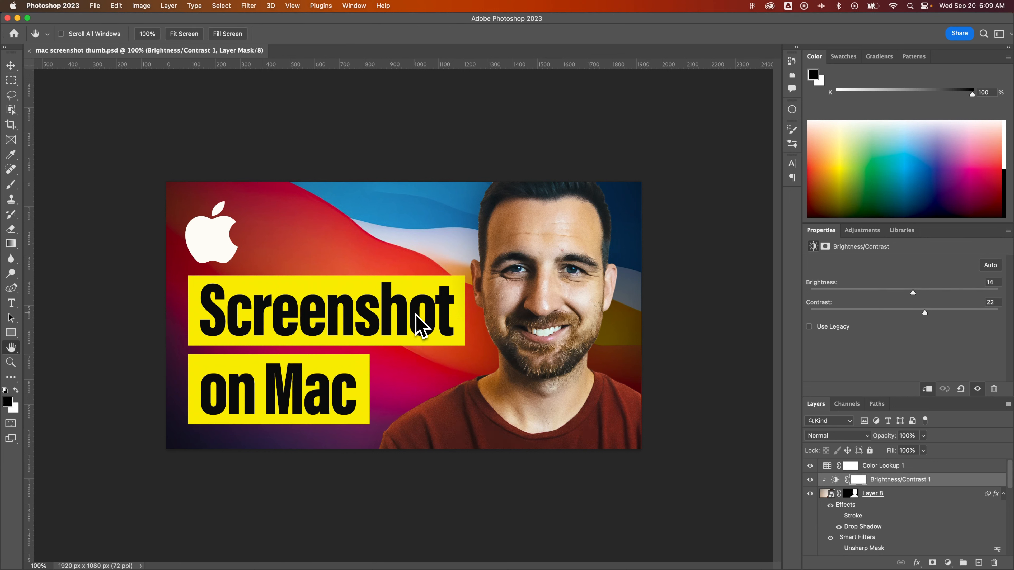
- Magnify the thumbnail to 400% and pan across the Screenshot headline and back
key("cmd+=")
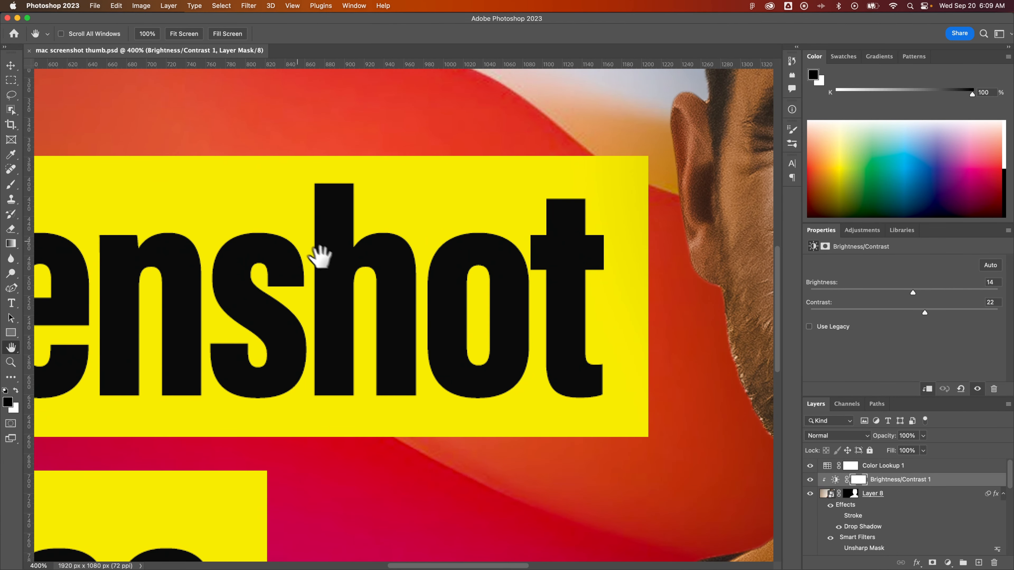
left_click_drag(323, 252, 449, 259)
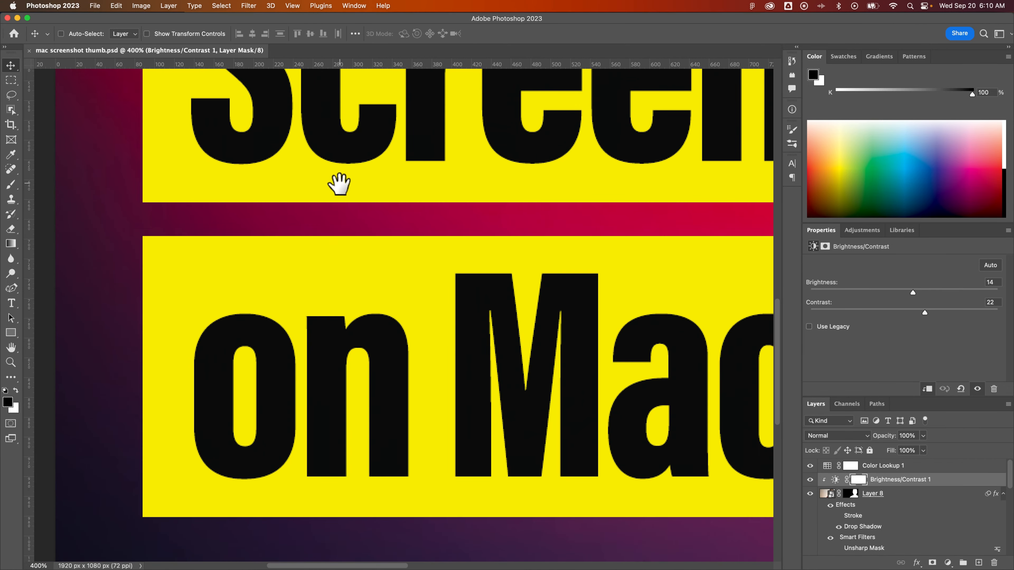
left_click_drag(339, 184, 323, 272)
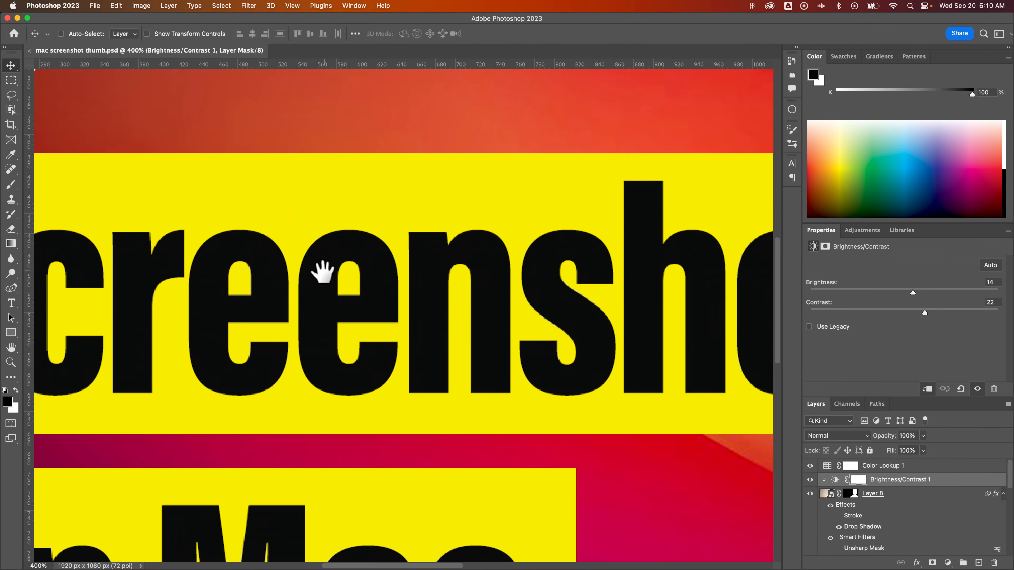
mouse_move(330, 285)
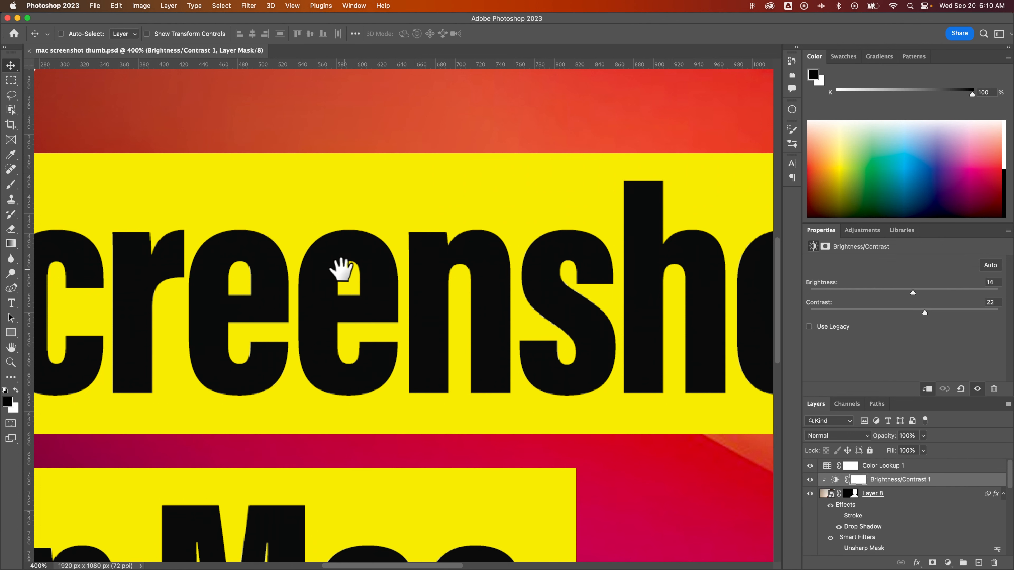
mouse_move(435, 270)
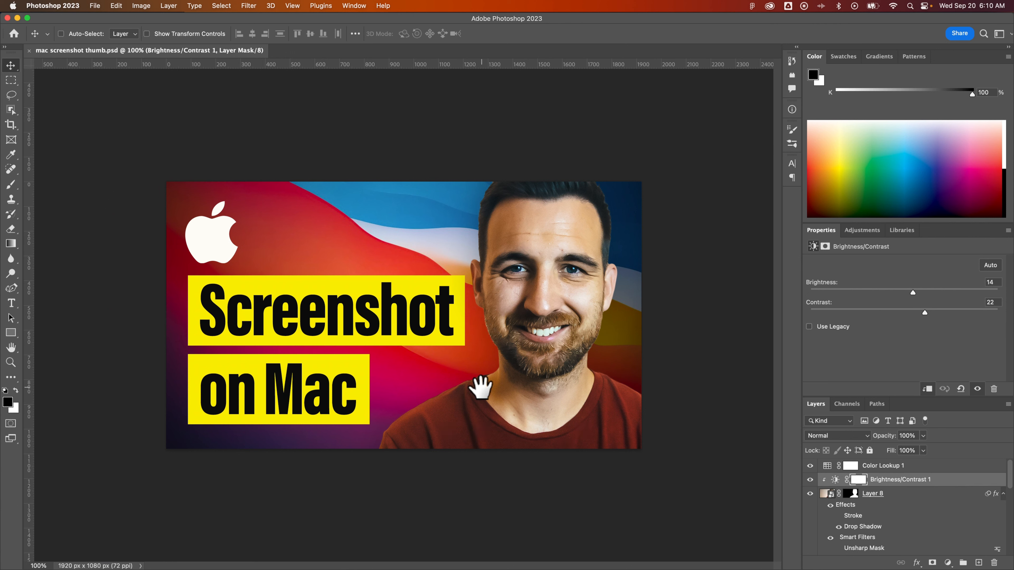
mouse_move(507, 400)
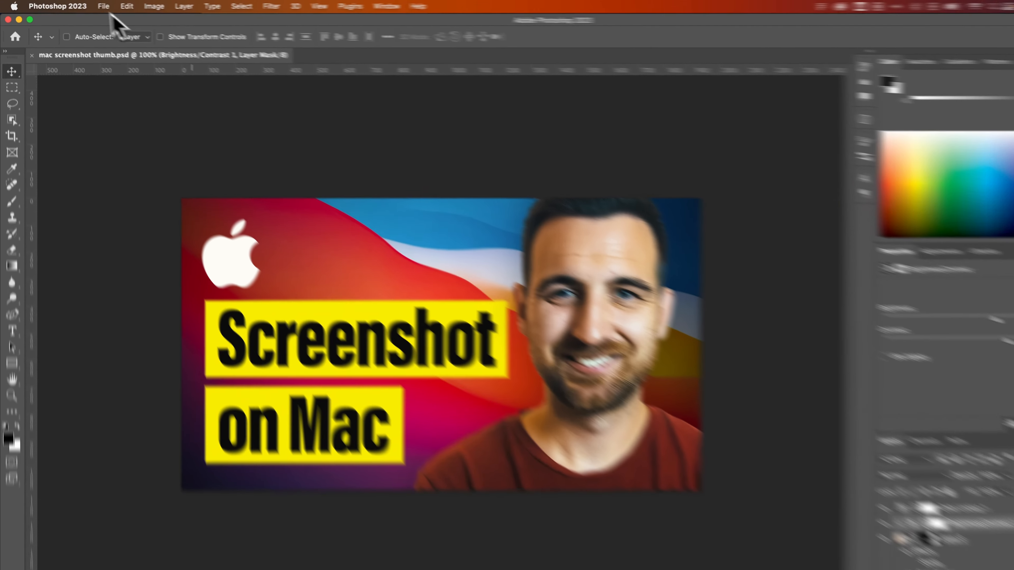
- Enable Overscroll in the Tools preferences and confirm
left_click(57, 6)
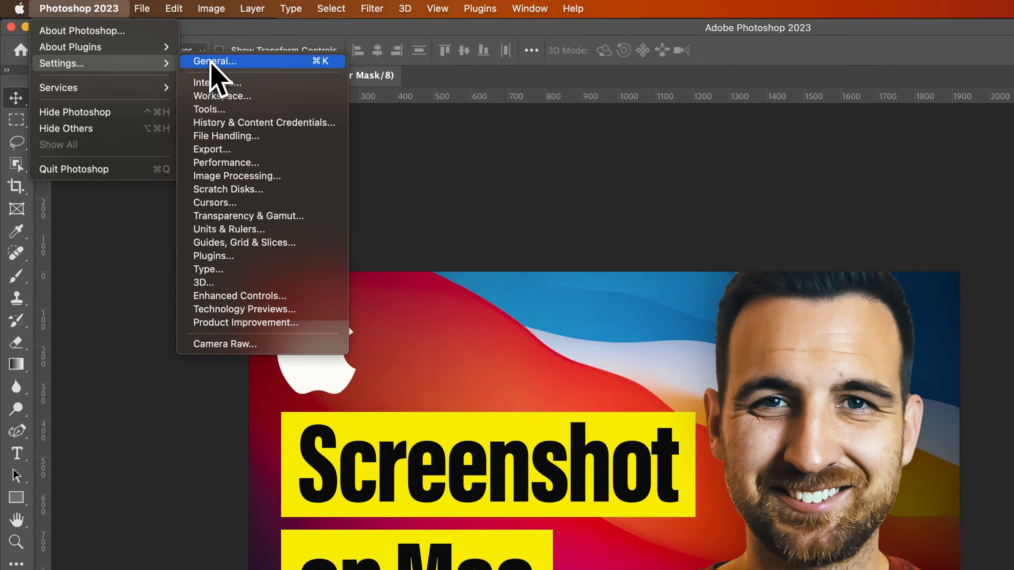
mouse_move(217, 110)
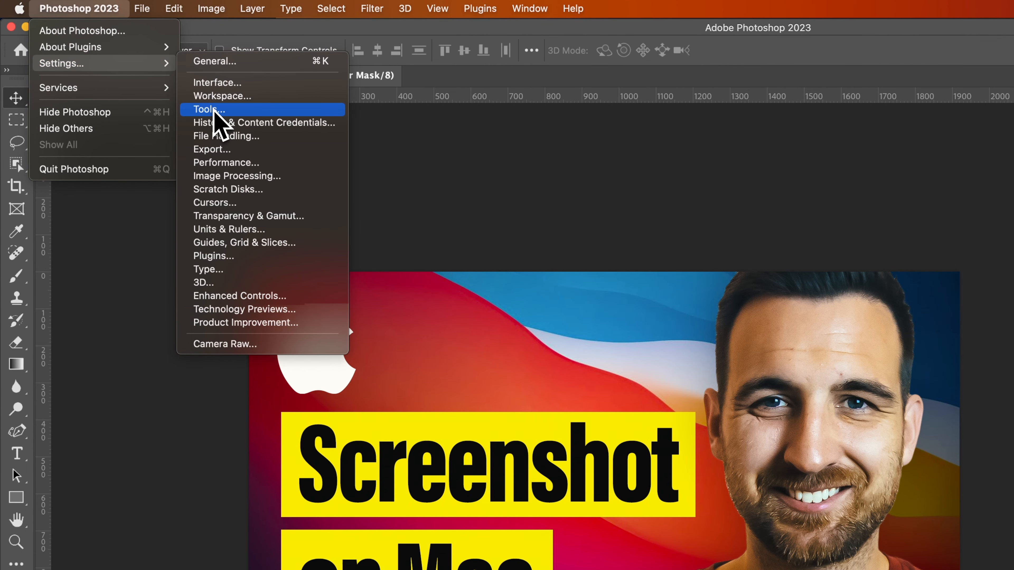
left_click(208, 110)
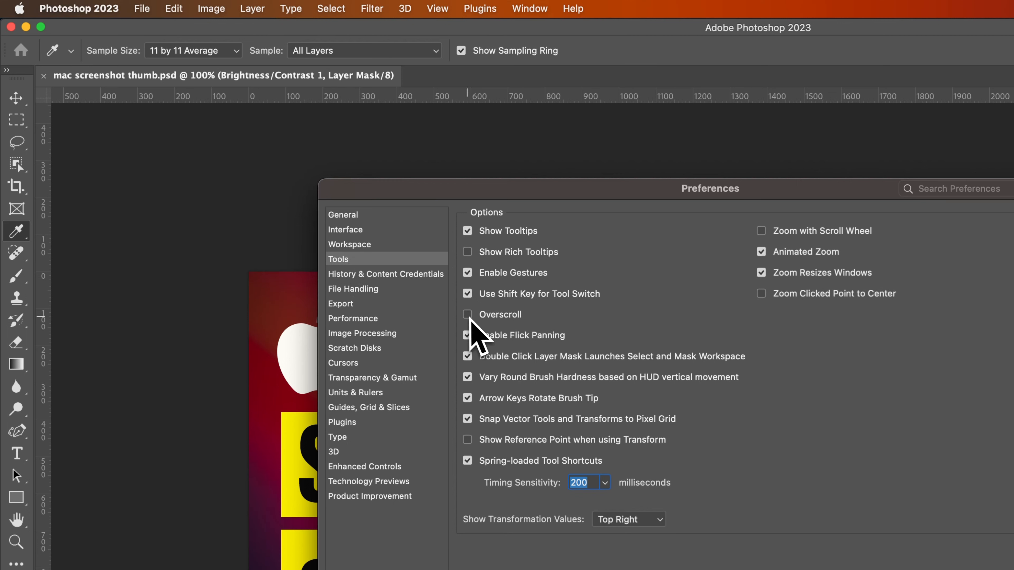
left_click(468, 314)
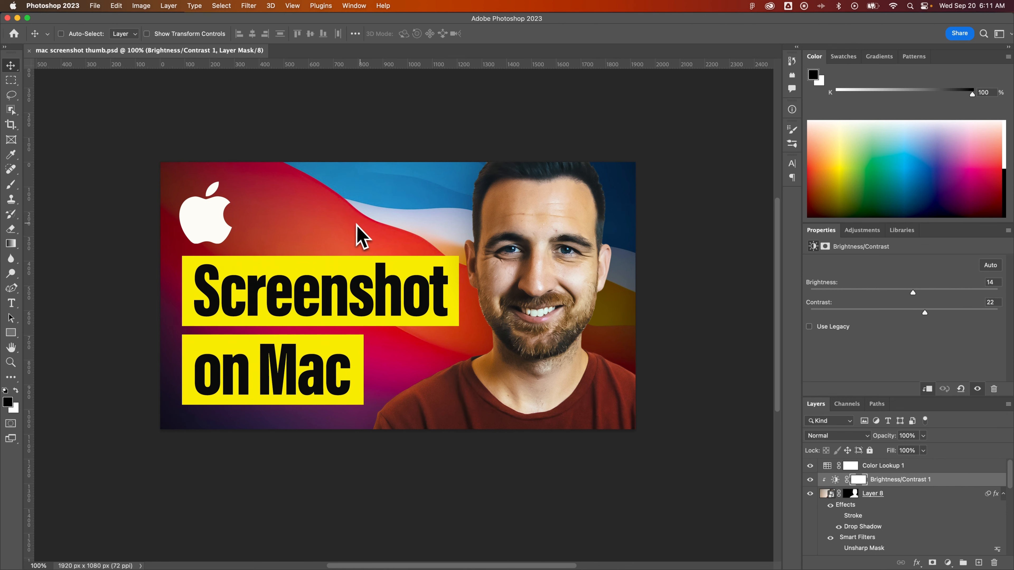
mouse_move(426, 246)
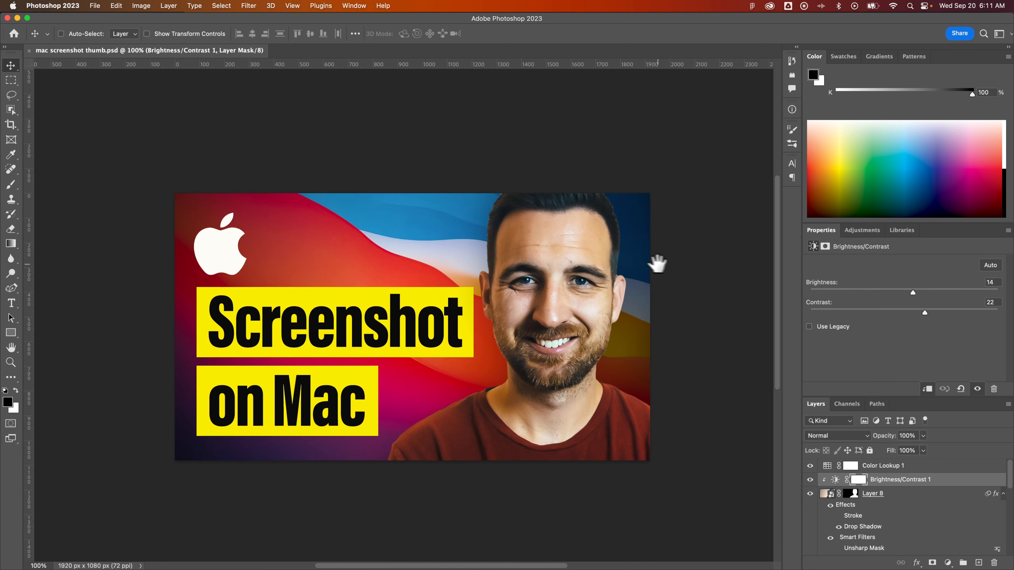
- Pan the thumbnail freely beyond its edges at 100% zoom, then fit it to the window
left_click_drag(657, 263, 614, 228)
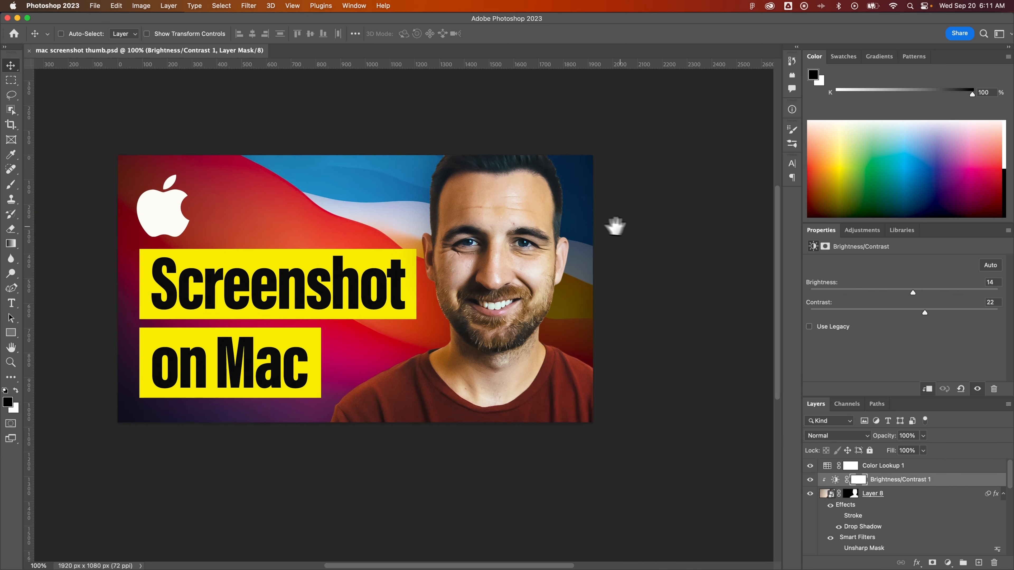
left_click_drag(614, 227, 550, 242)
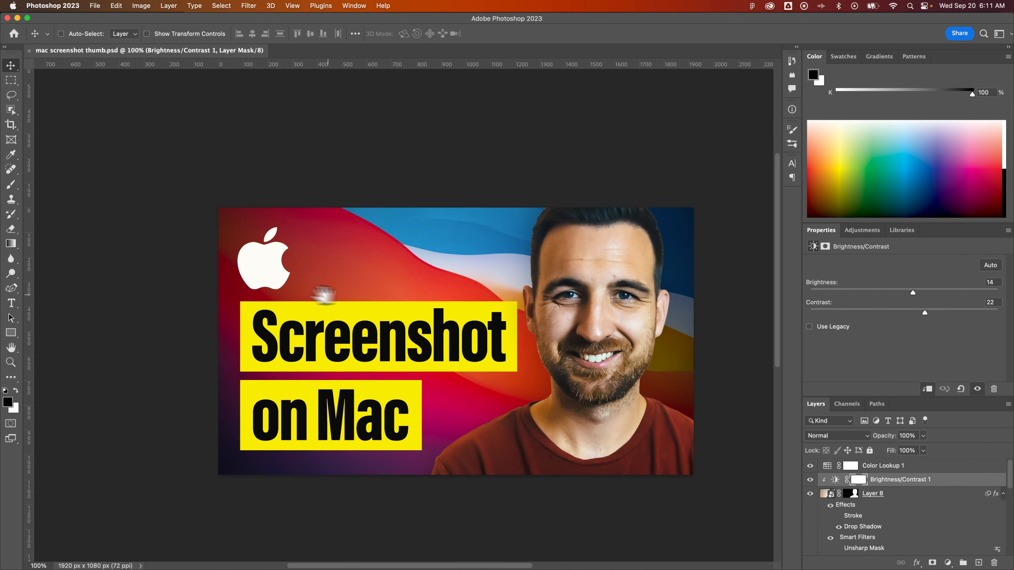
left_click_drag(327, 294, 271, 252)
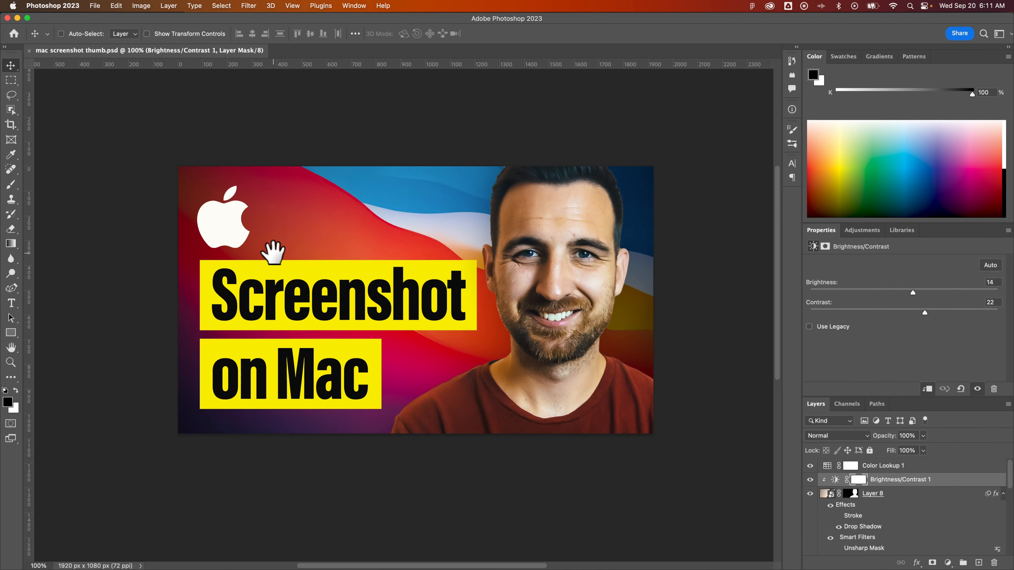
left_click(61, 33)
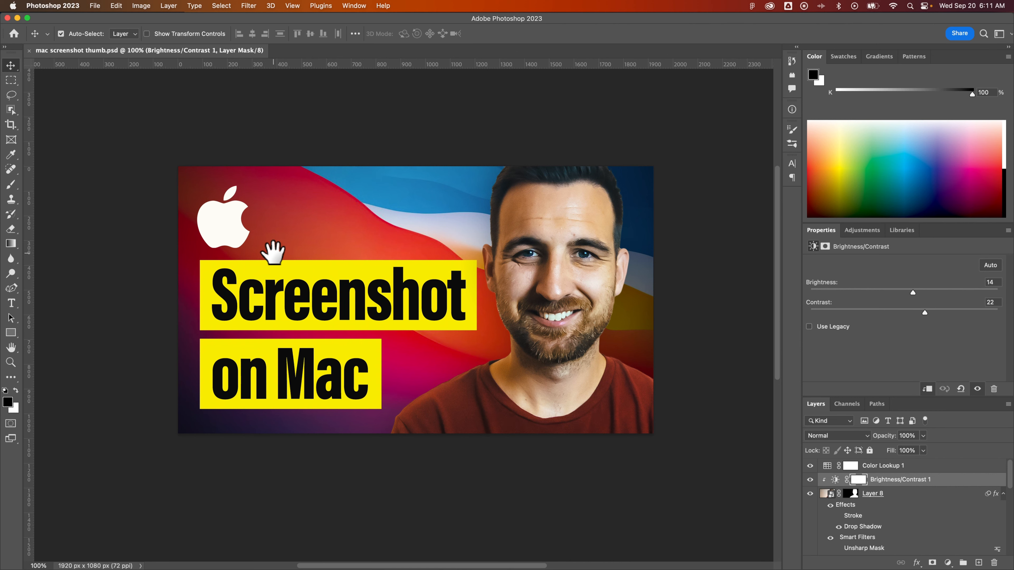
key("cmd+0")
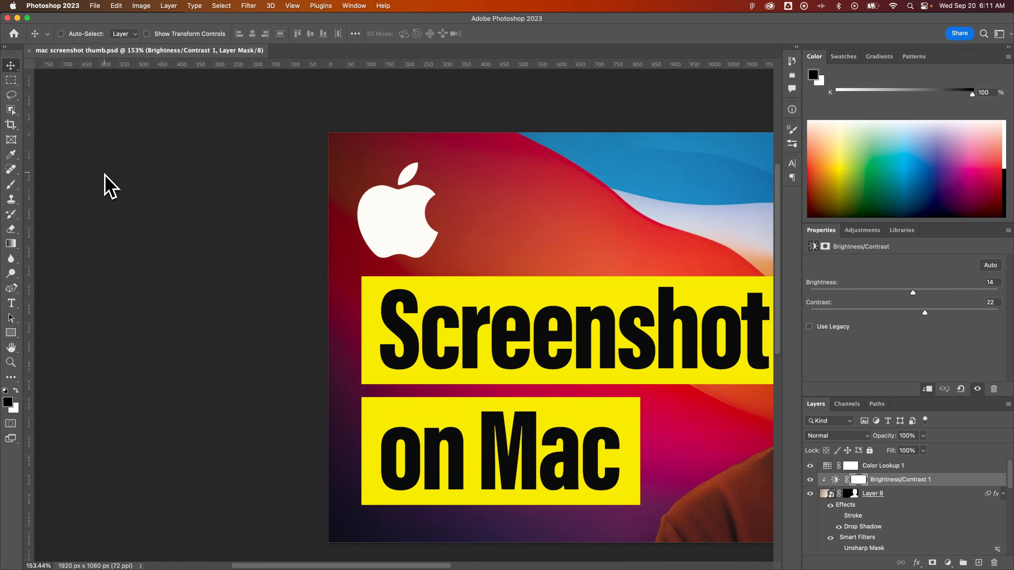
- Pan the 153% view so the headline and face fill the canvas
left_click_drag(110, 187, 388, 200)
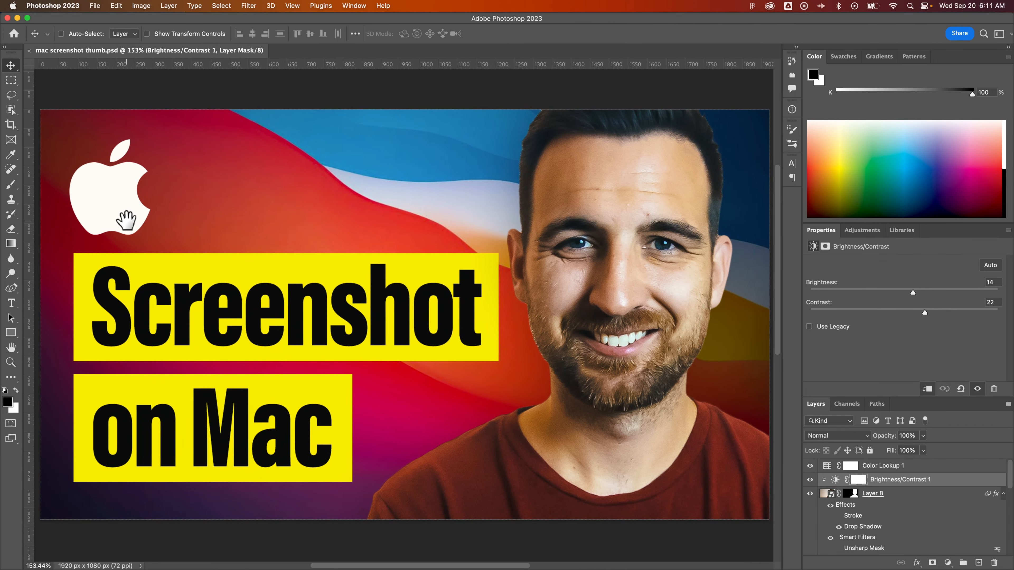
mouse_move(248, 213)
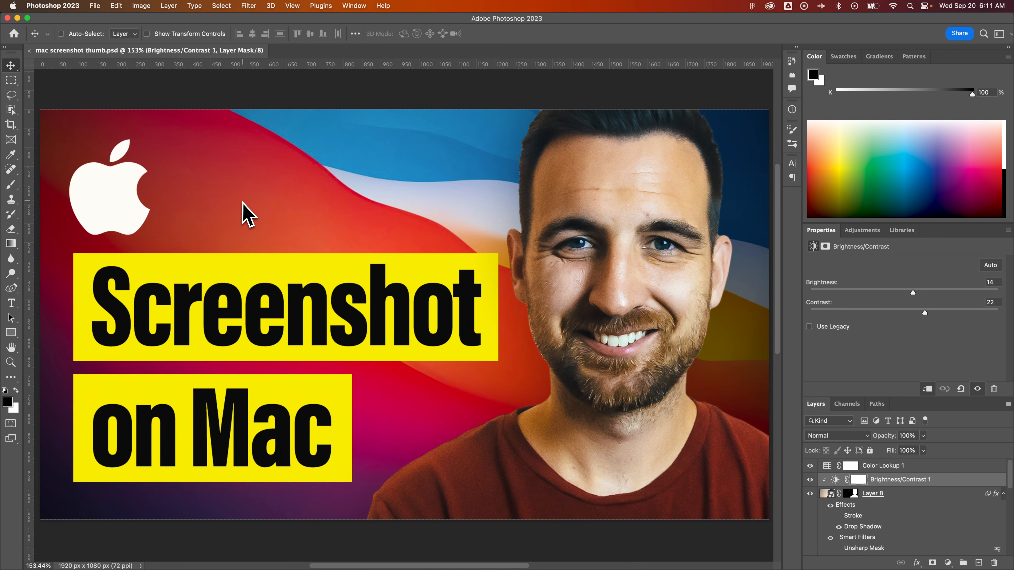